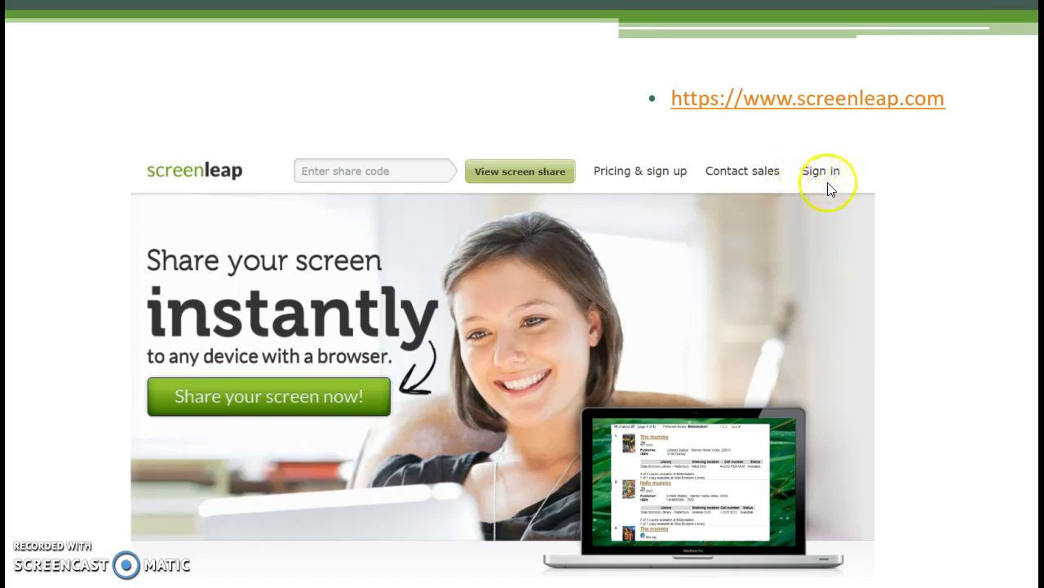
{"action": "mouse_move", "coordinate": [851, 170]}
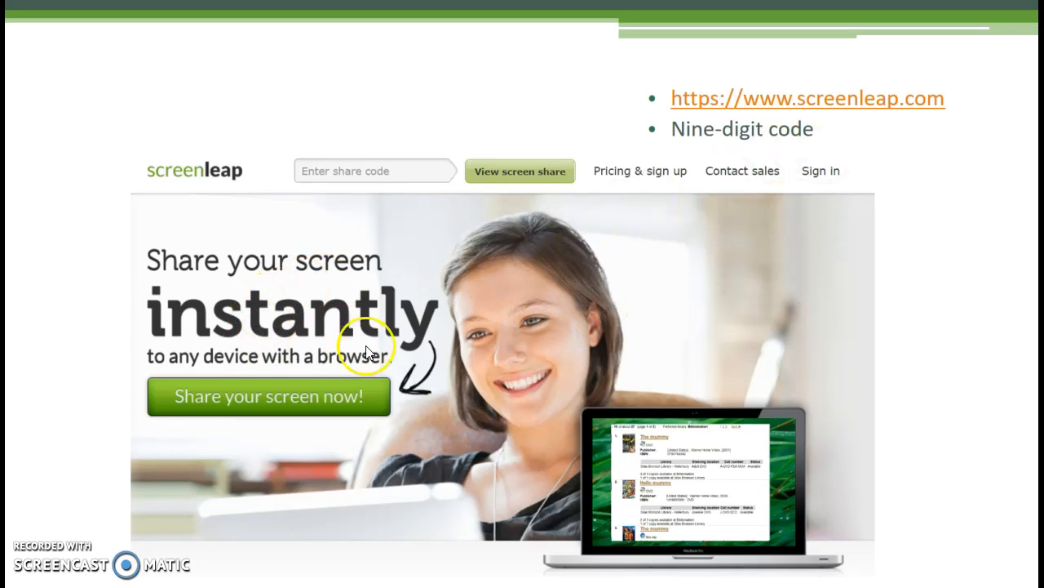
{"action": "mouse_move", "coordinate": [268, 324]}
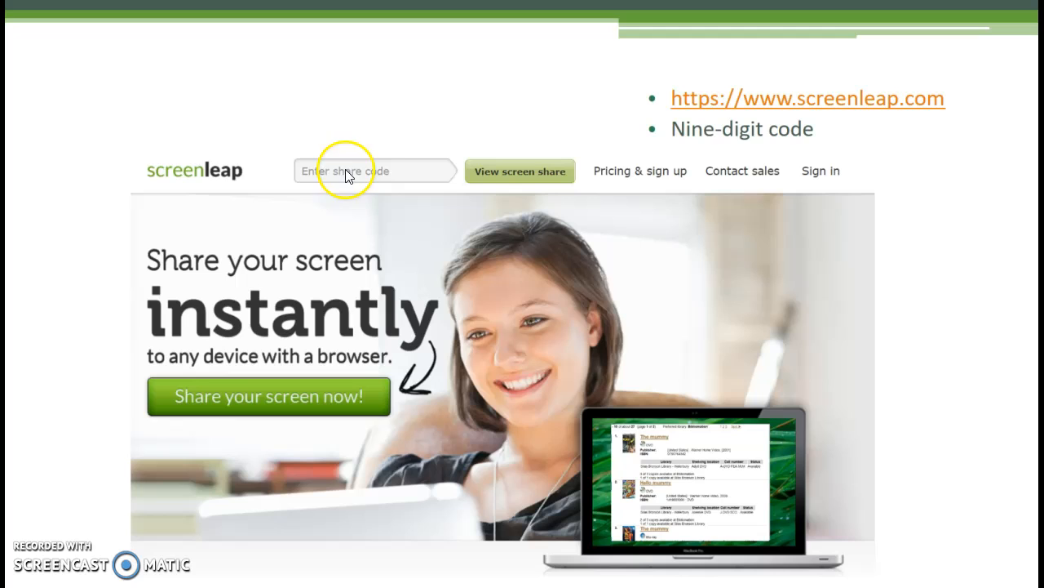
{"action": "mouse_move", "coordinate": [382, 178]}
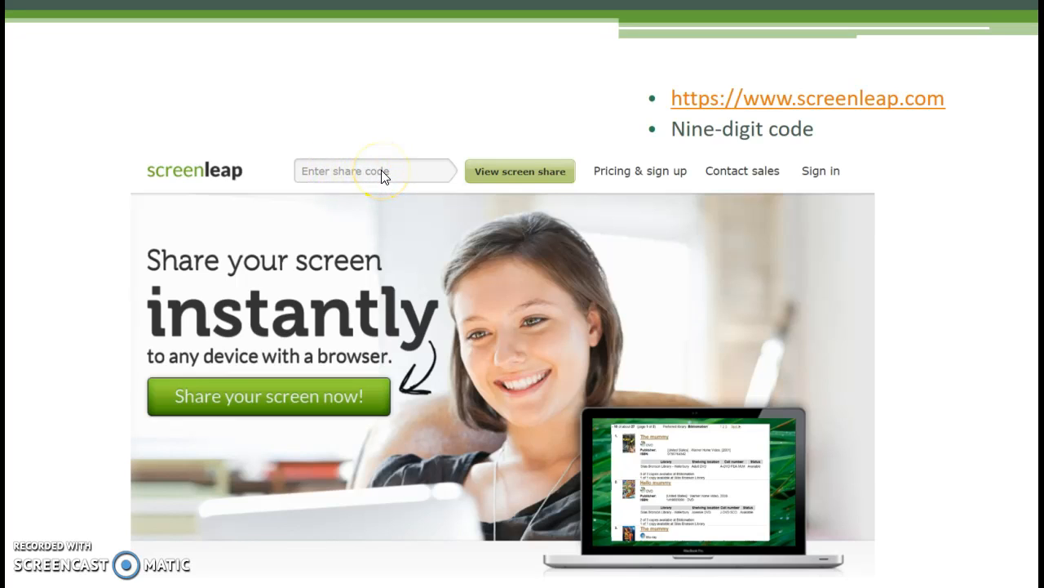